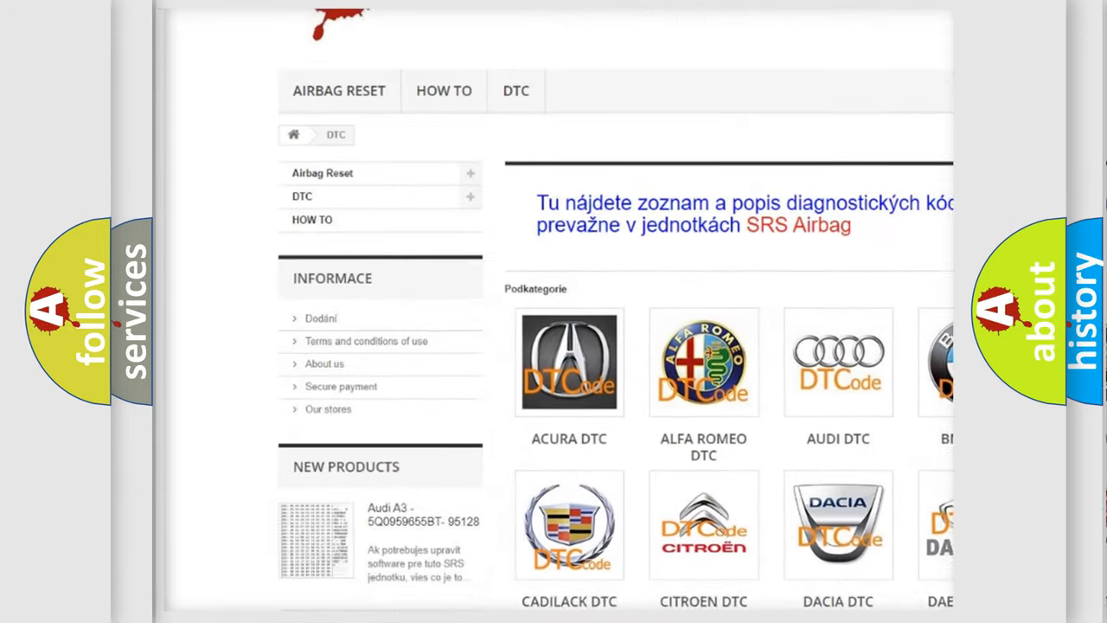
{"action": "scroll", "scroll_direction": "down", "scroll_amount": 3}
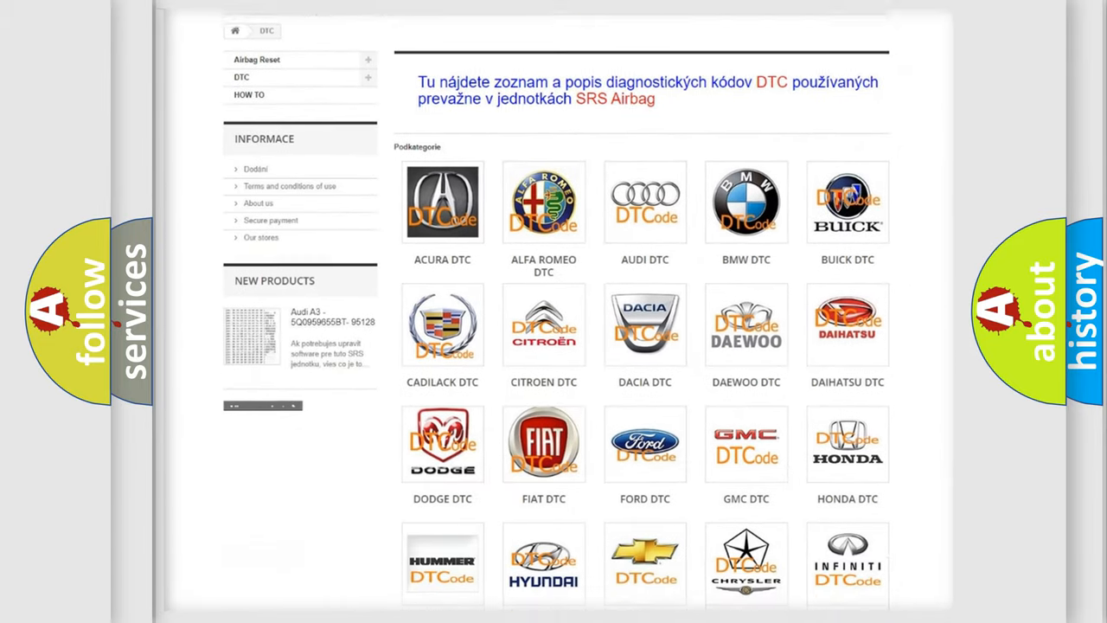
{"action": "scroll", "scroll_direction": "down", "scroll_amount": 3}
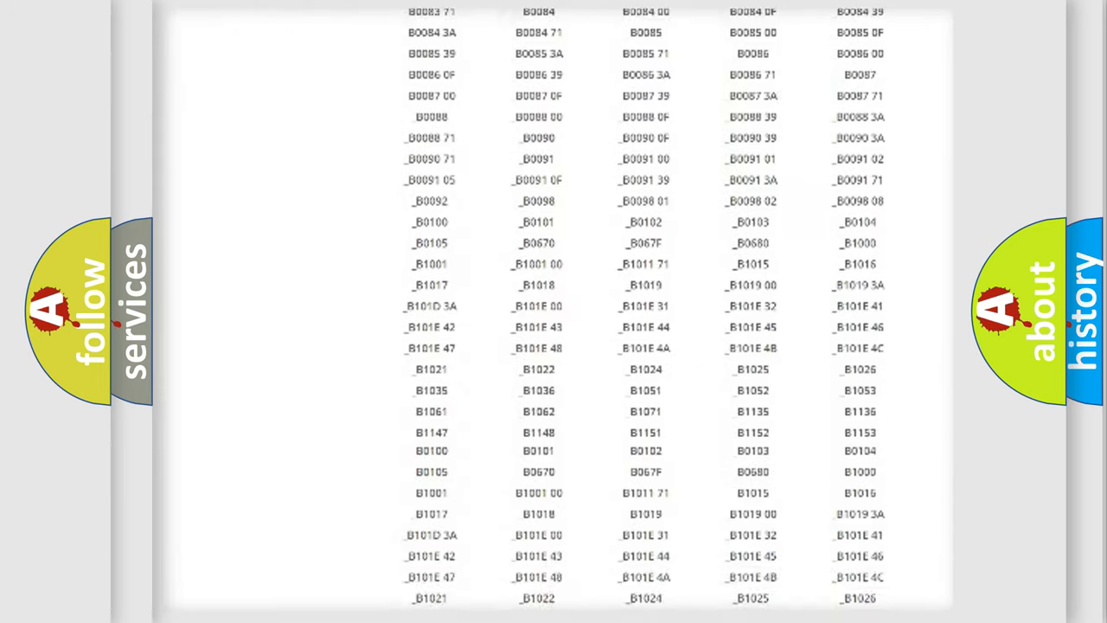
{"action": "scroll", "scroll_direction": "down", "scroll_amount": 3}
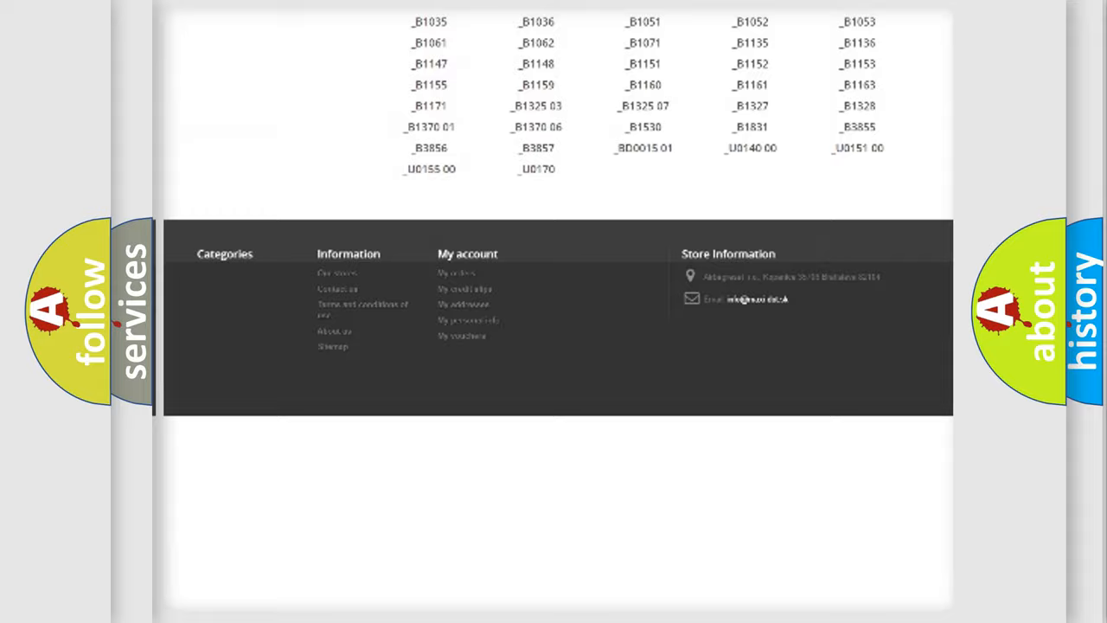
{"action": "scroll", "scroll_direction": "up", "scroll_amount": 3}
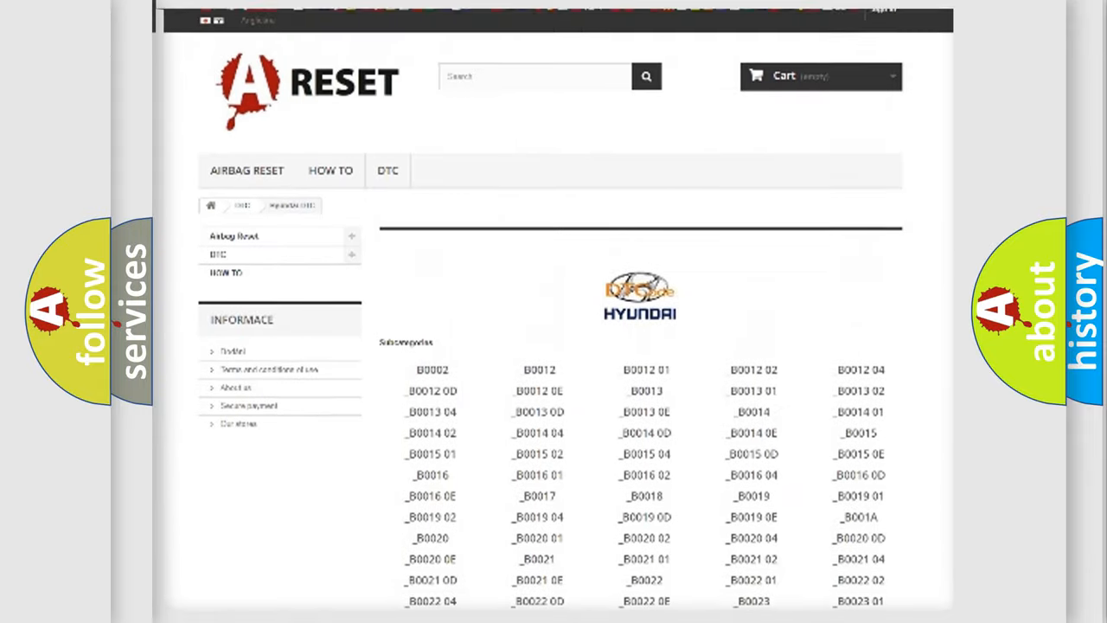